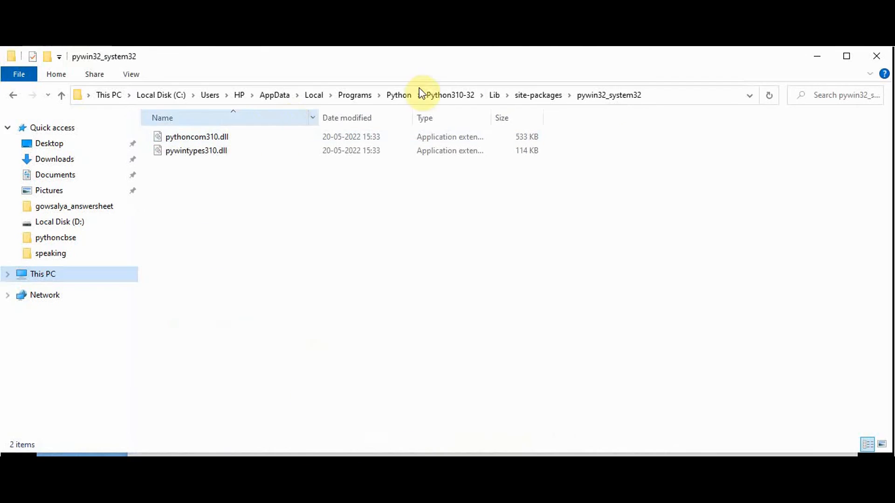
Select pythoncom310.dll and pywintypes310.dll in pywin32_system32 and copy them
{"action": "left_click", "coordinate": [195, 150]}
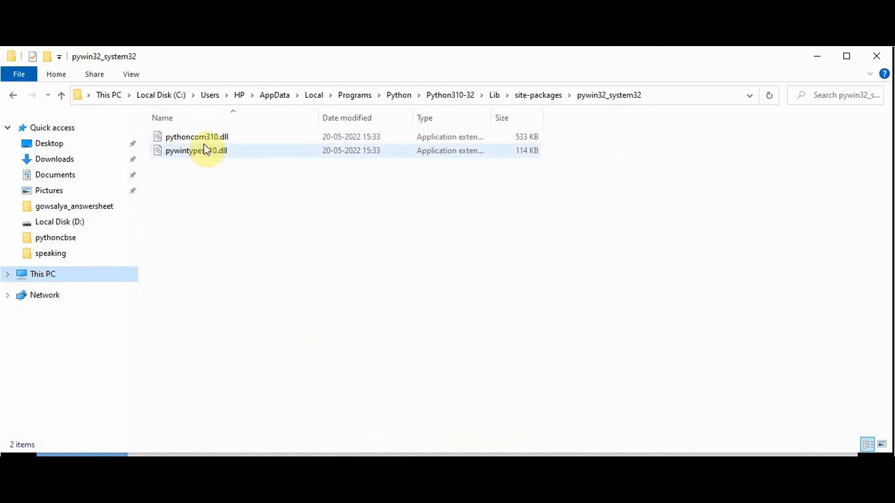
{"action": "left_click", "coordinate": [196, 136]}
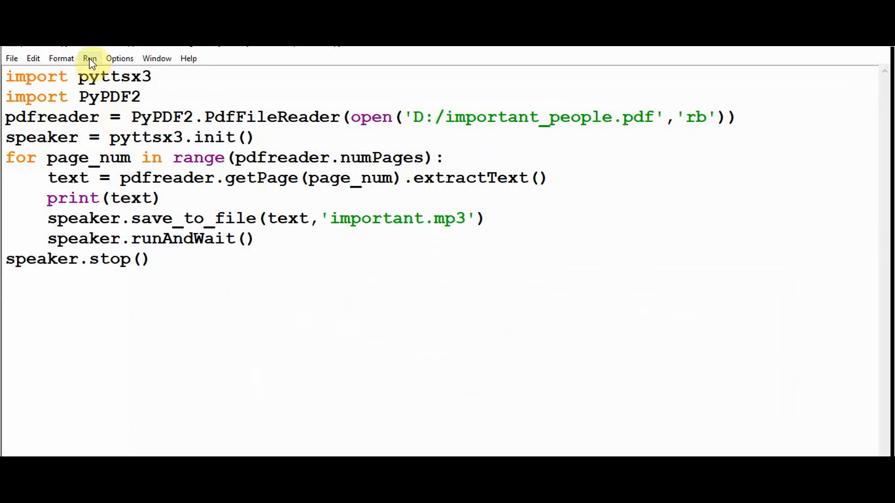
Run pdftoaudio.py so the shell prints the extracted PDF text without a module error
{"action": "left_click", "coordinate": [89, 59]}
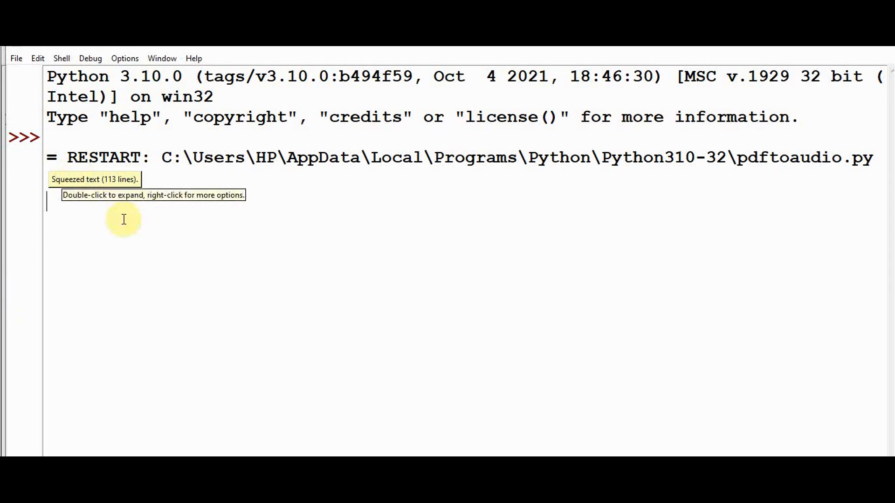
{"action": "mouse_move", "coordinate": [269, 268]}
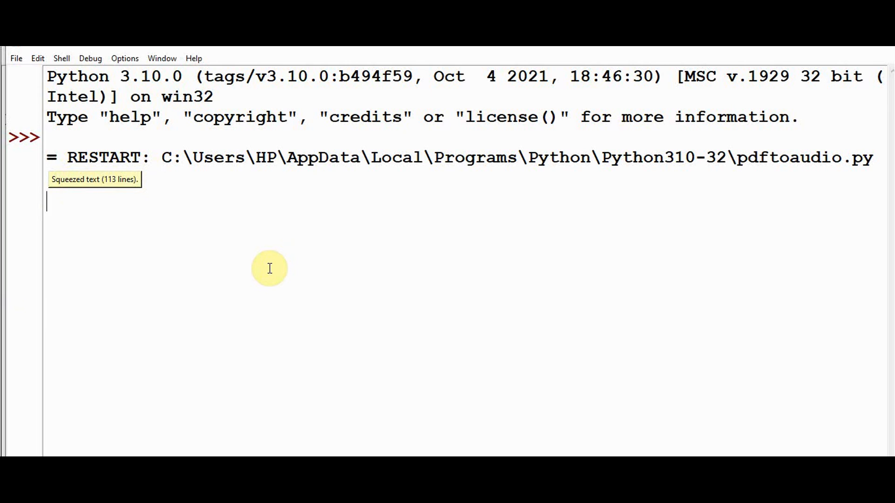